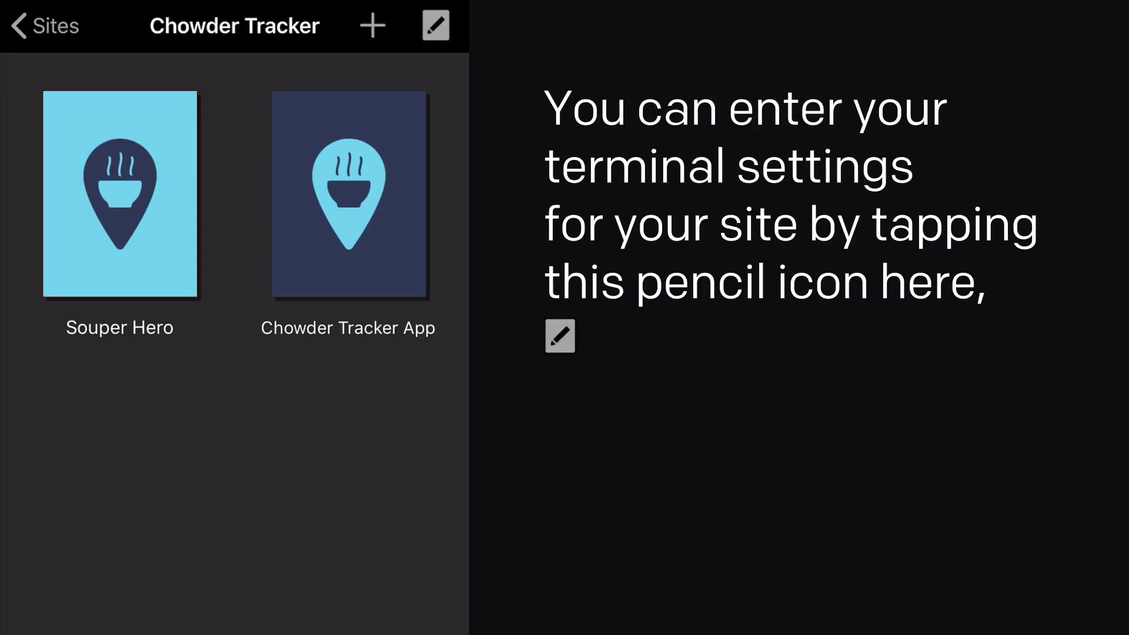
Edit the Chowder Tracker App site's Terminal settings, entering SSH address app.chowdertrackerapp.com.
left_click(434, 25)
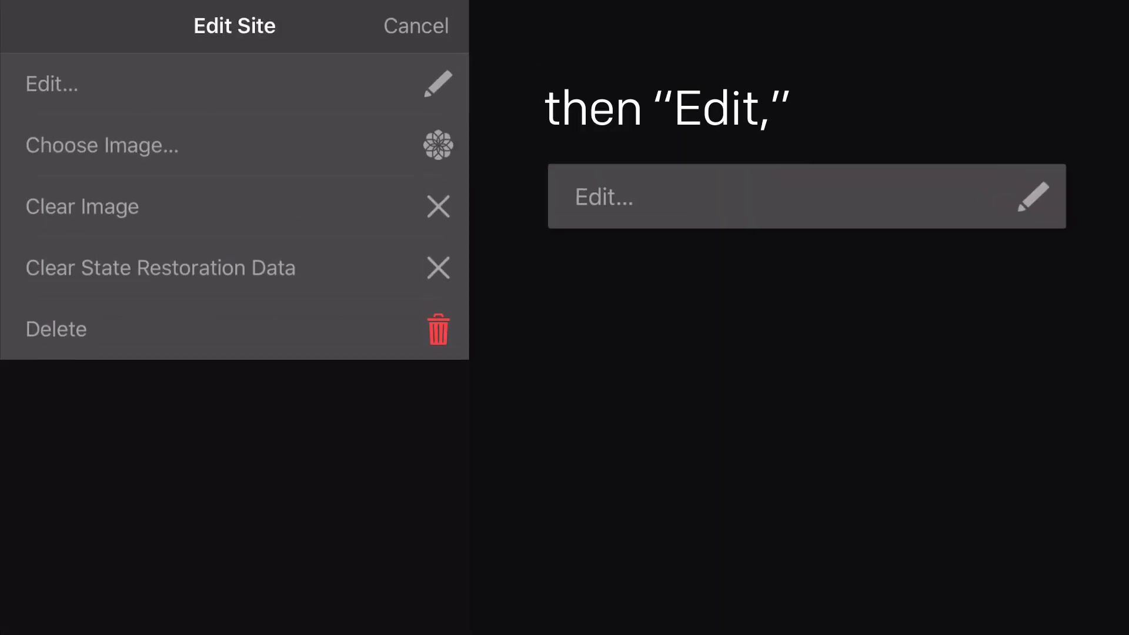
left_click(50, 84)
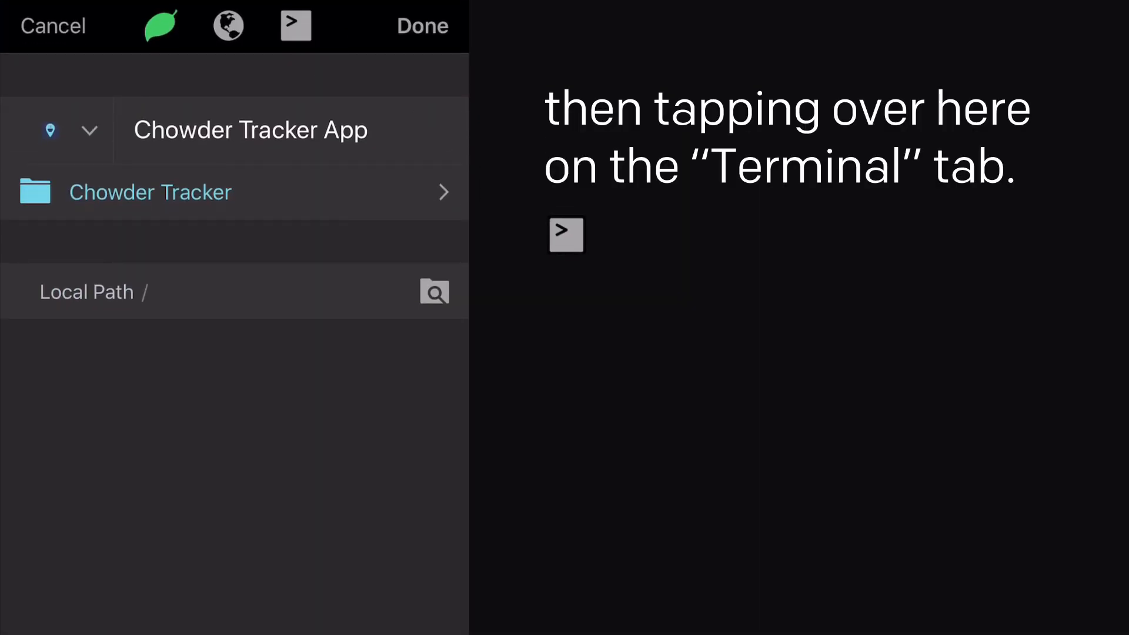
left_click(295, 26)
type("app.ch")
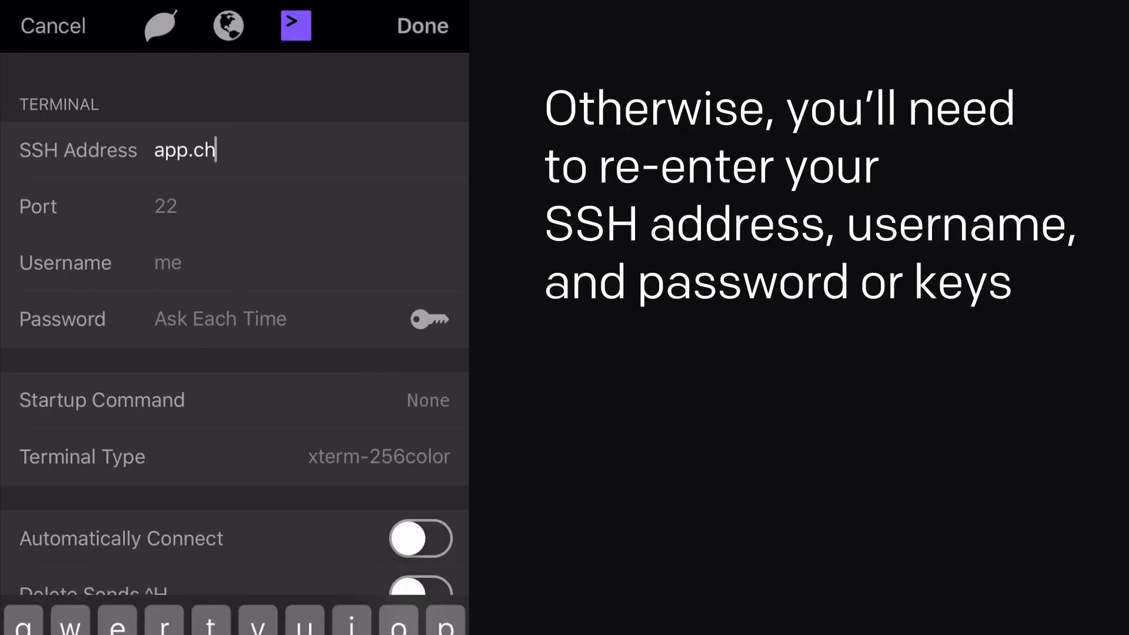
type("owdertrackerapp")
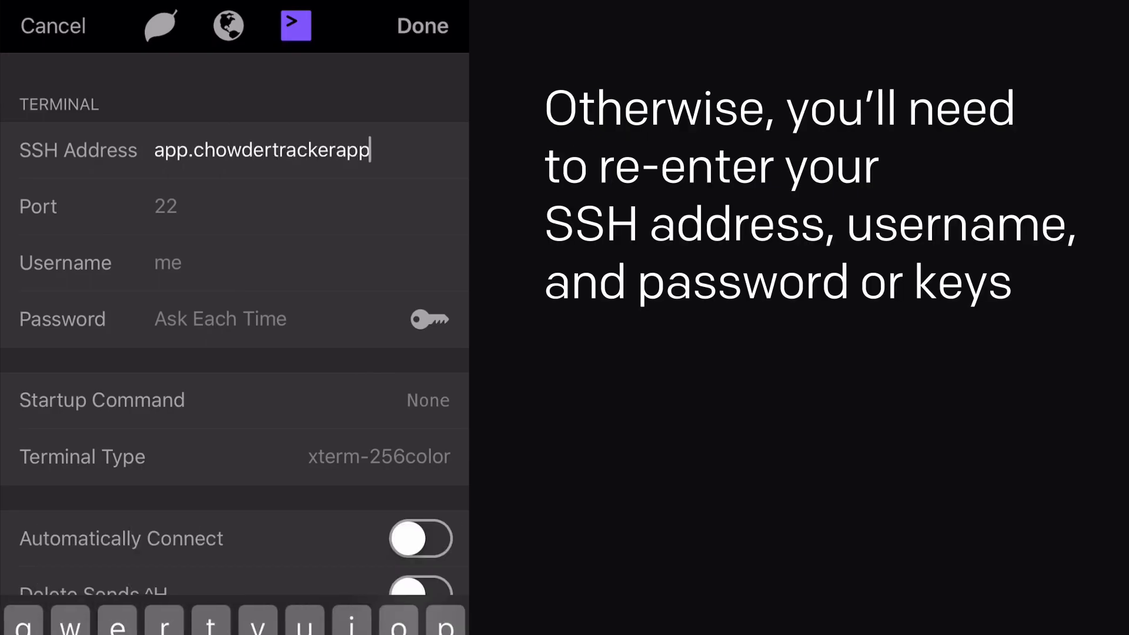
type(".com")
left_click(234, 263)
type("jordan")
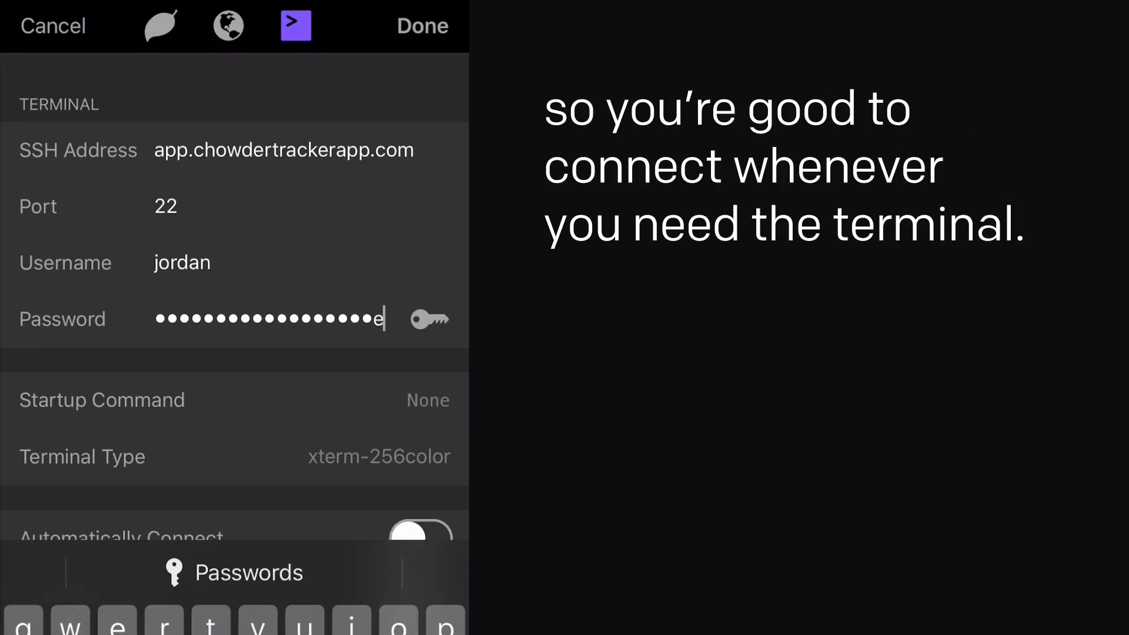
Save the site settings and connect to the Chowder Tracker App site.
left_click(422, 26)
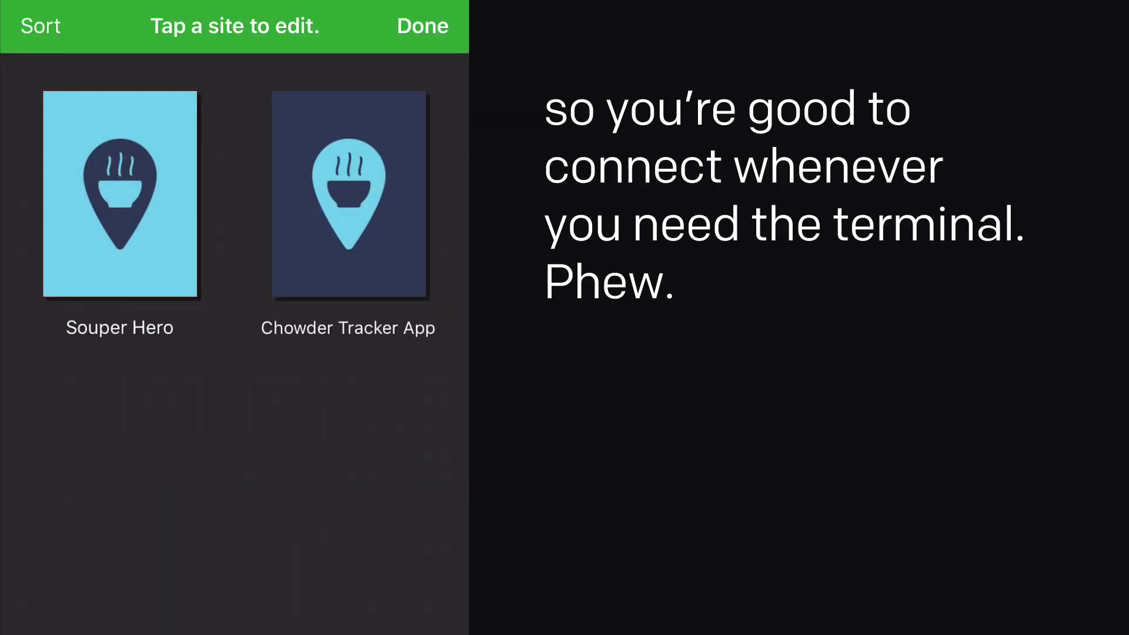
left_click(421, 26)
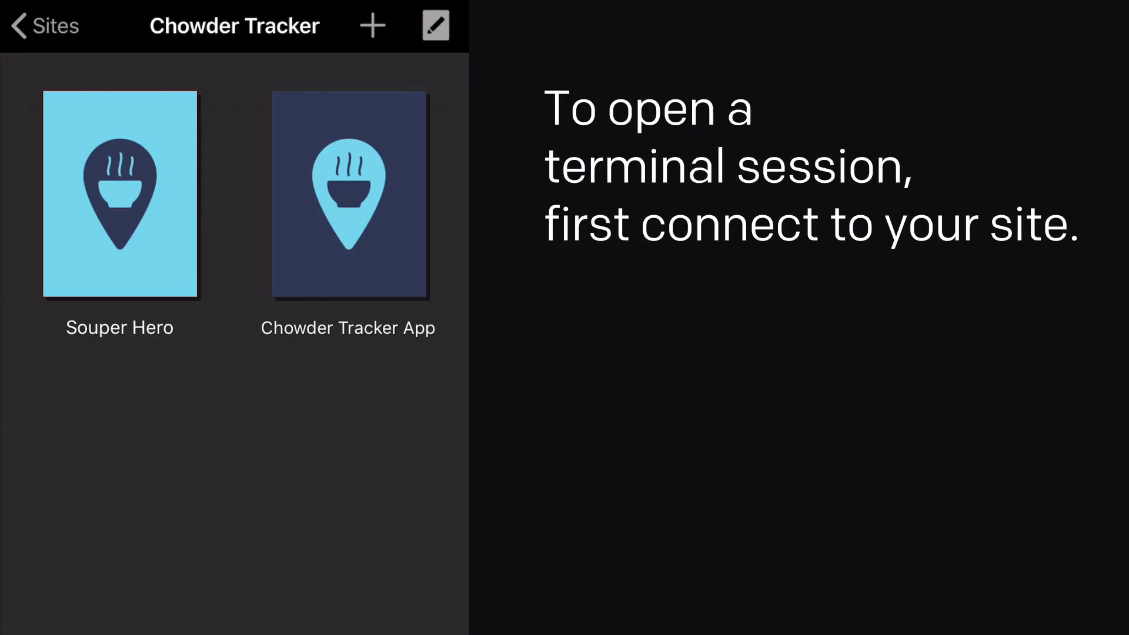
left_click(348, 196)
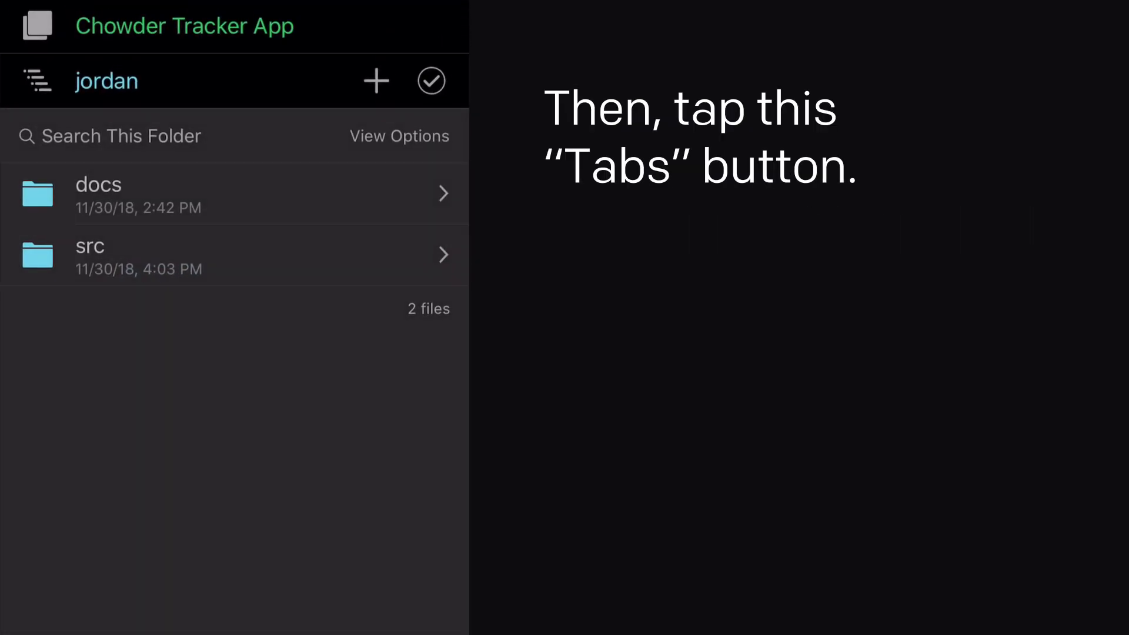
Open a new Terminal tab for the connected site.
left_click(36, 80)
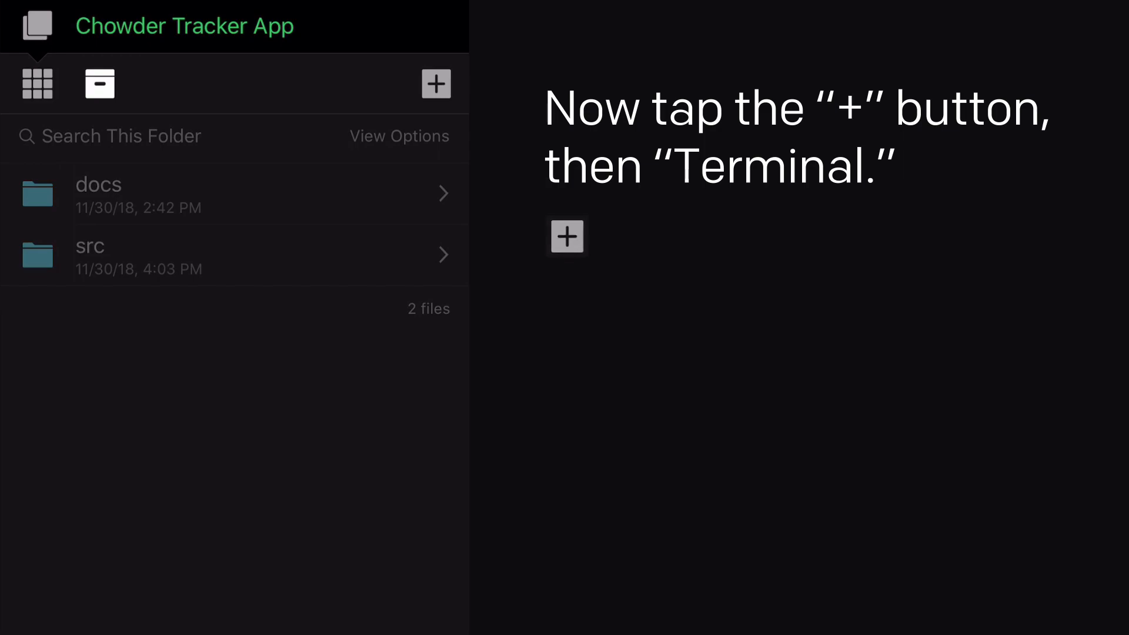
left_click(435, 84)
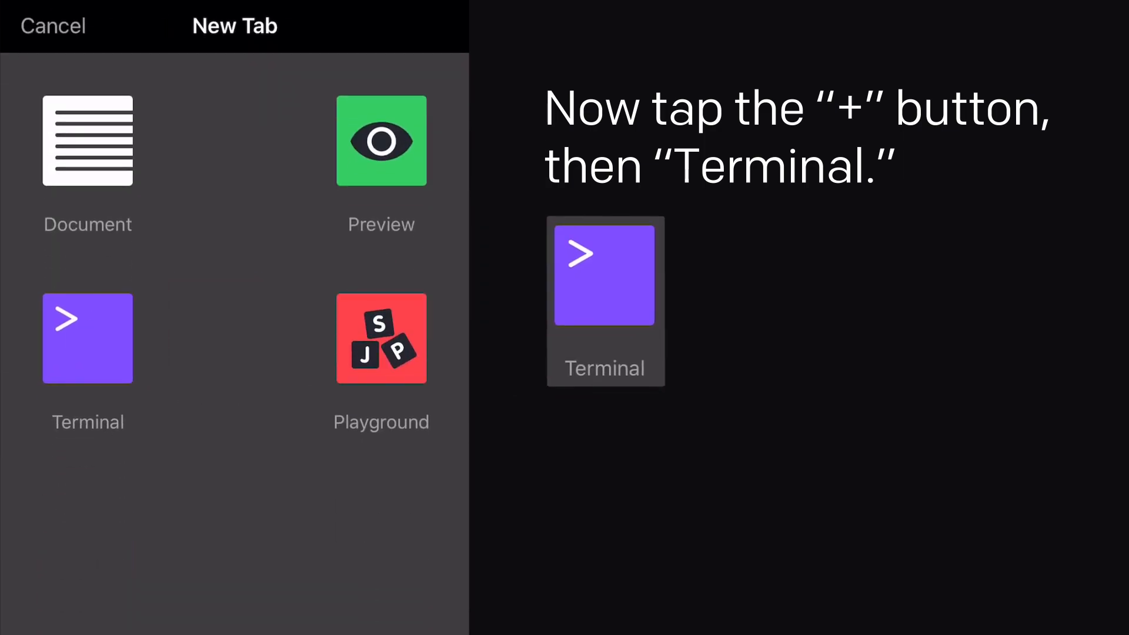
left_click(87, 339)
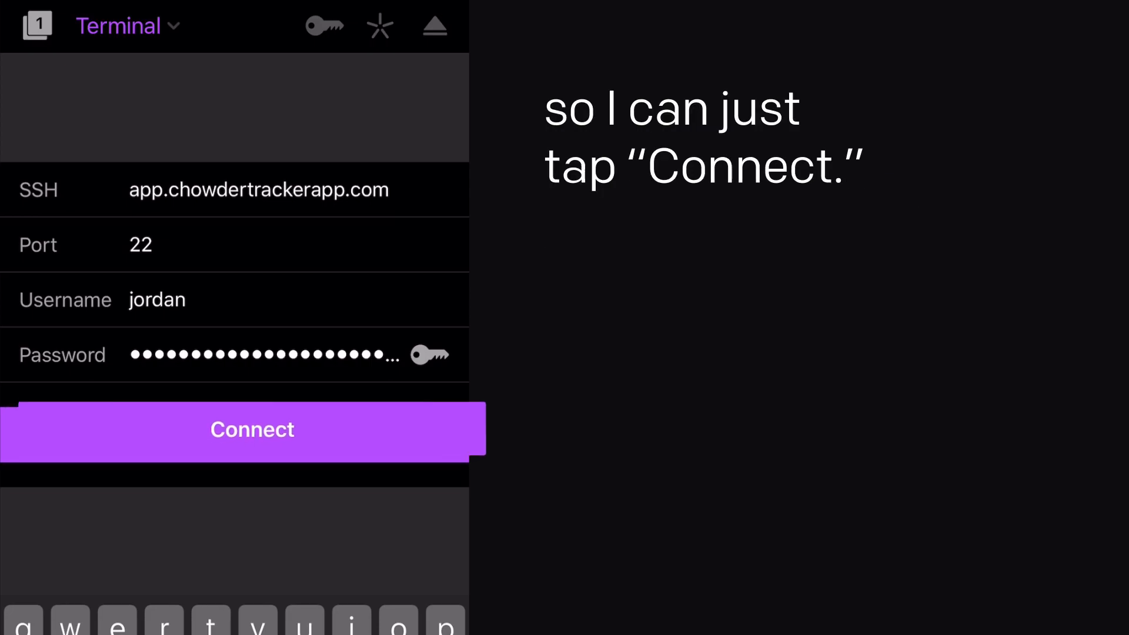
Log in to the server, launch htop, and filter its process list to jordan.
left_click(251, 429)
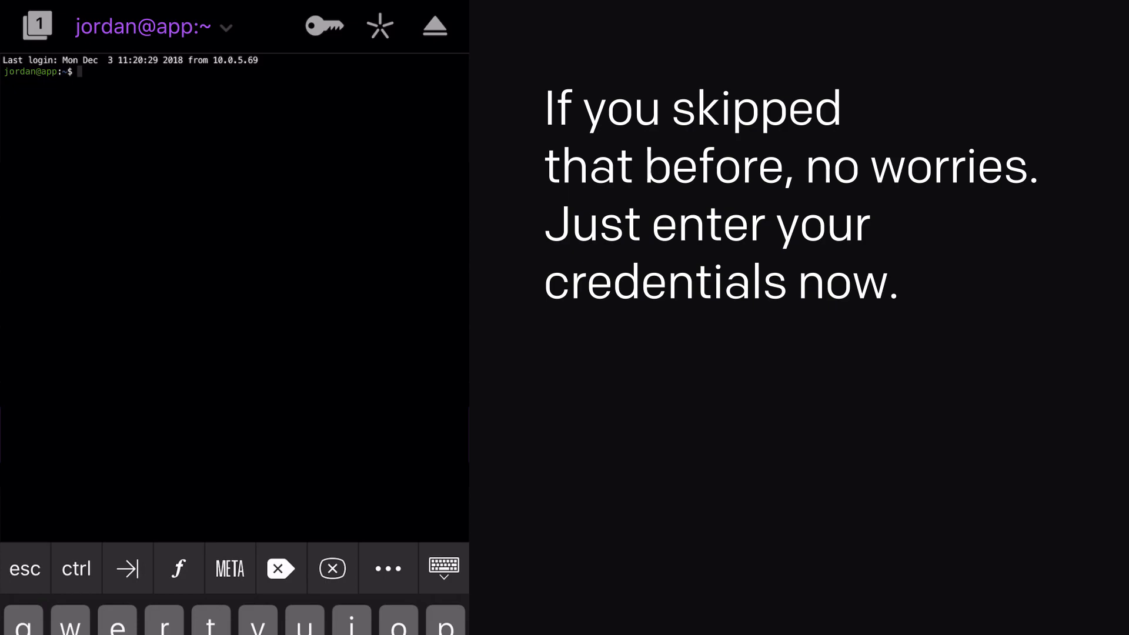
type("htop")
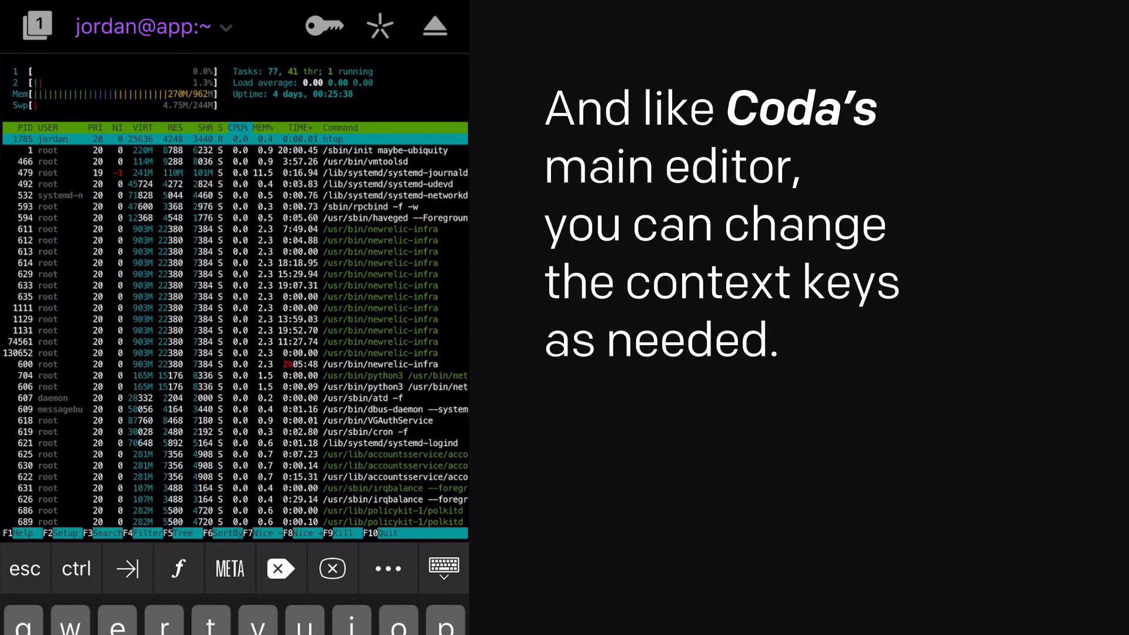
left_click(388, 568)
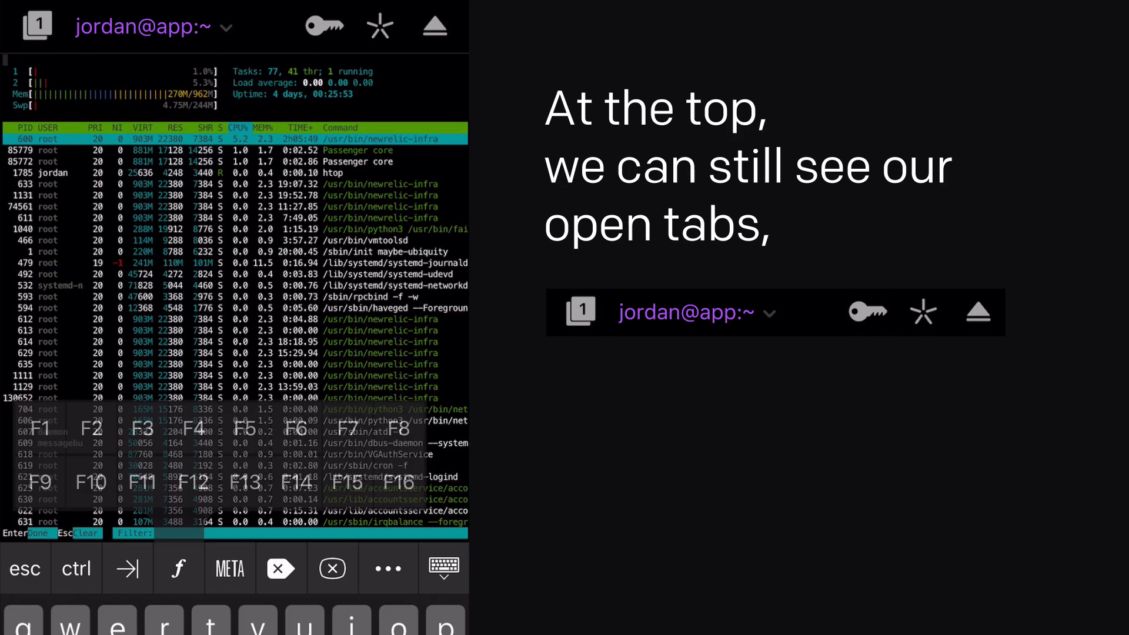
type("jor")
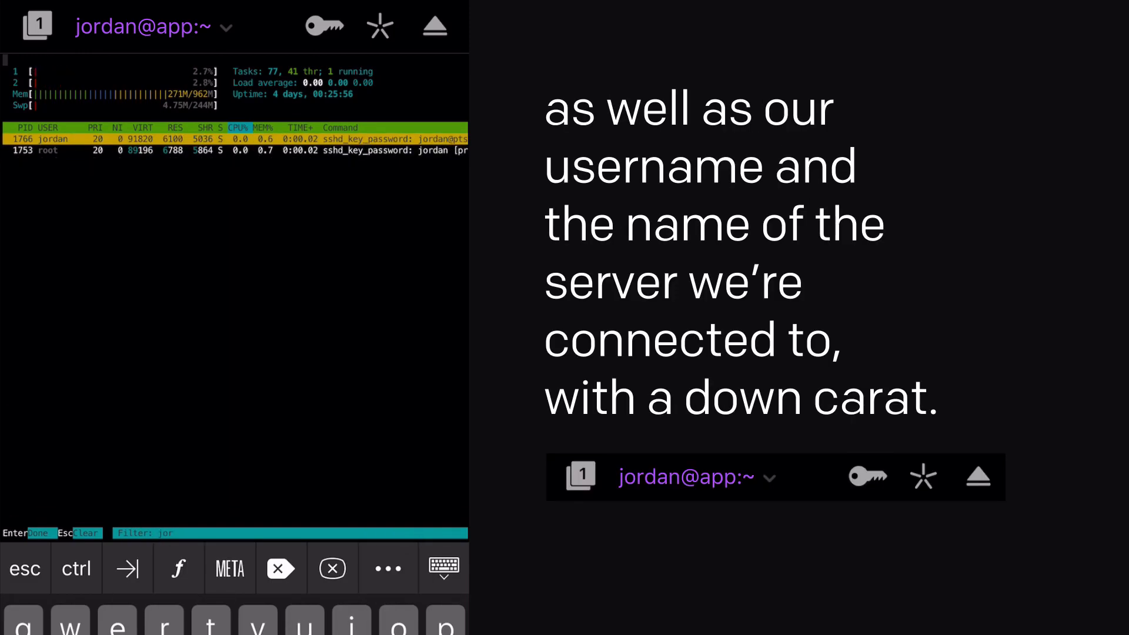
type("dan")
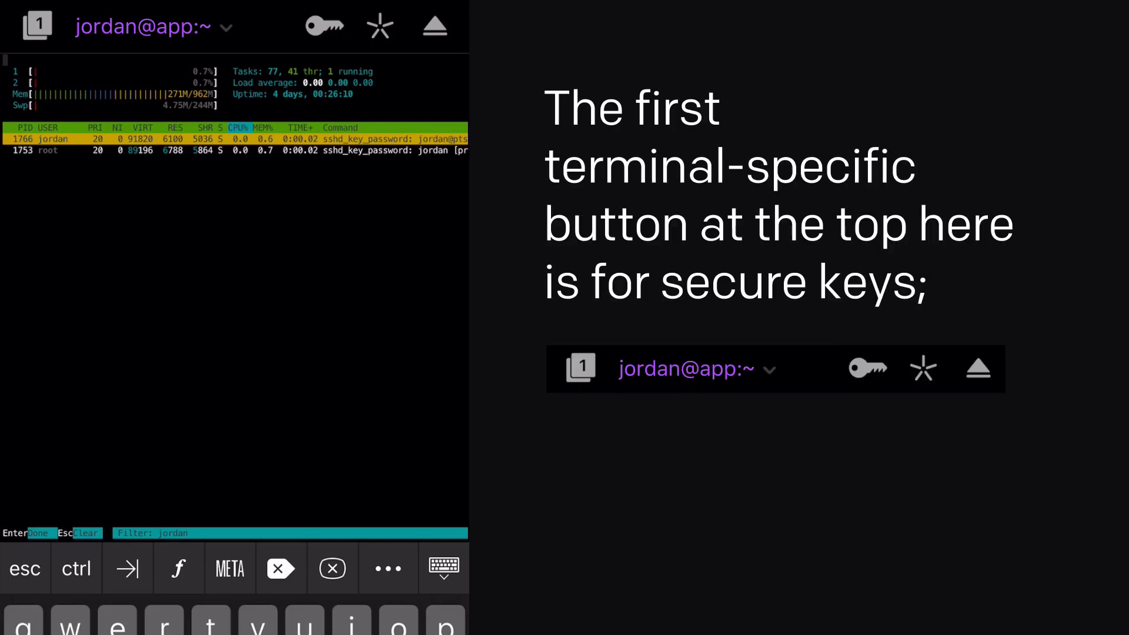
View the secure keys, then run the 'Currently running (all)' clip to list processes.
left_click(323, 26)
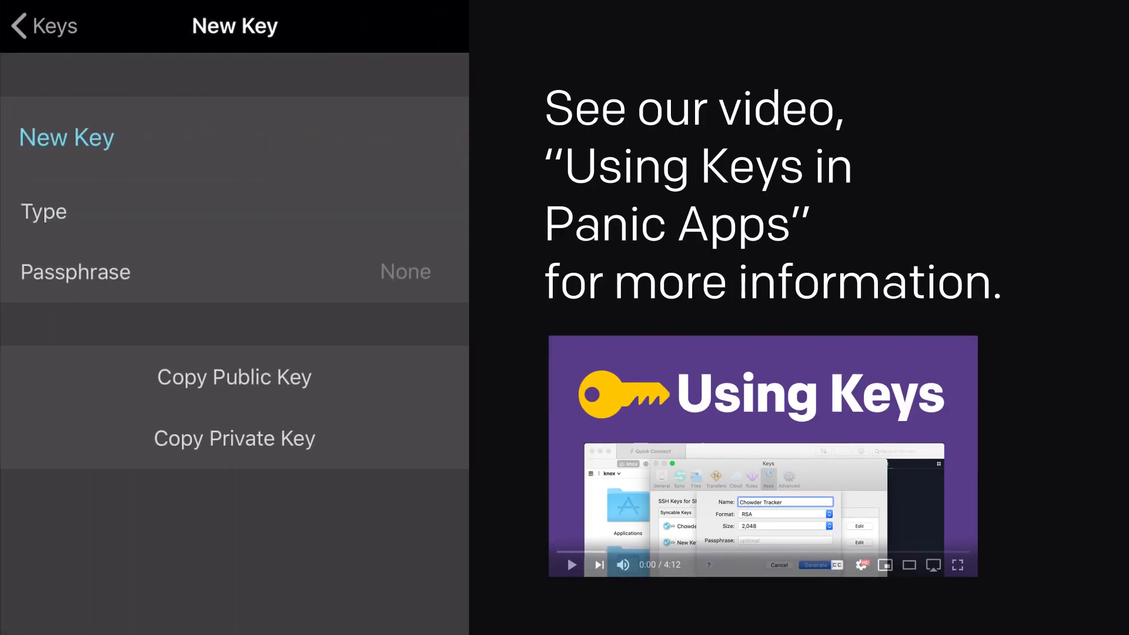
left_click(36, 26)
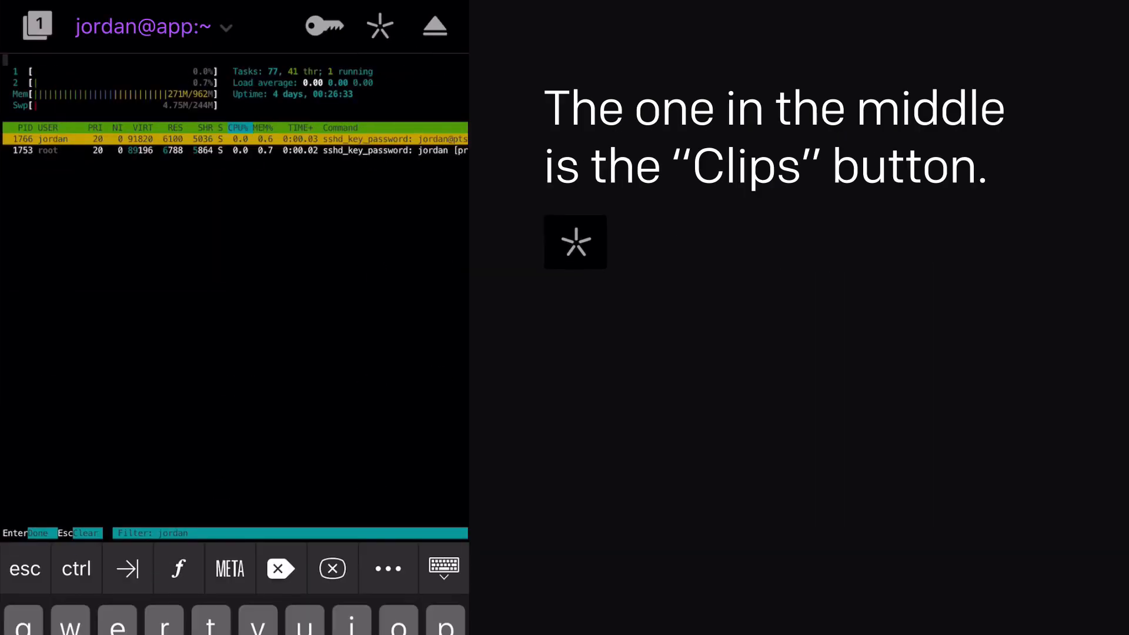
left_click(379, 27)
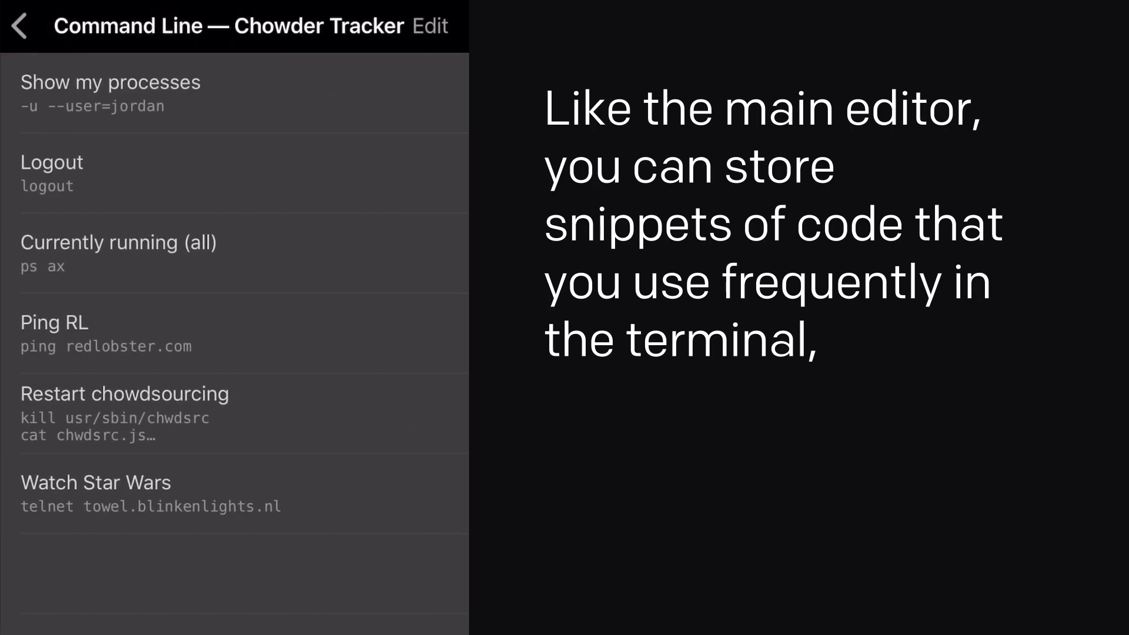
left_click(119, 253)
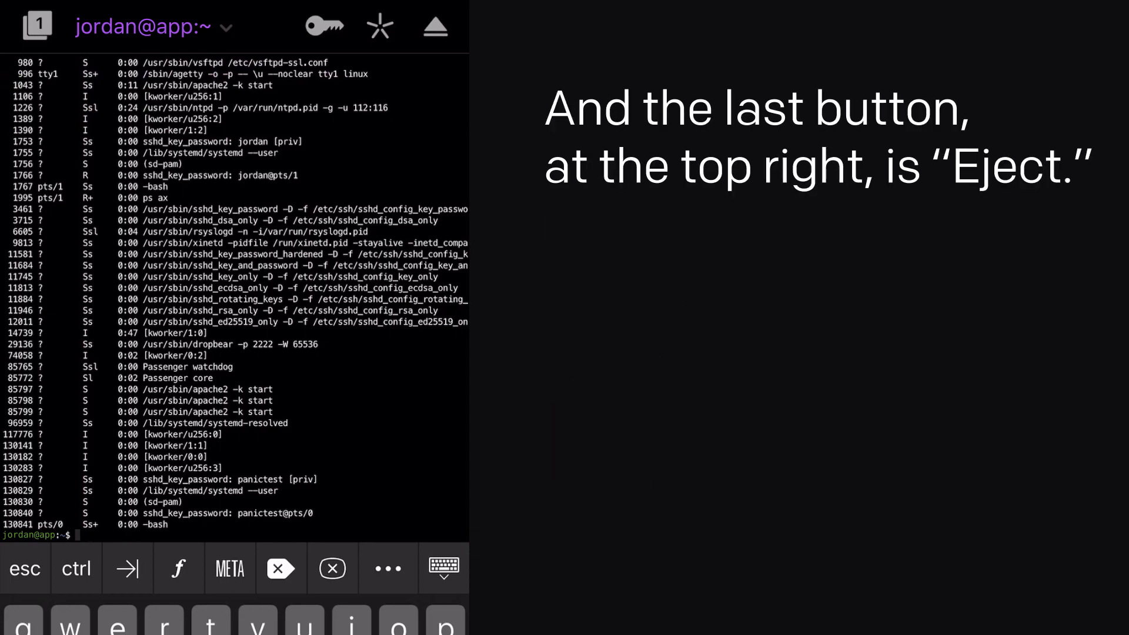
Eject and reconnect the terminal session, then show the terminal tab's options.
left_click(434, 27)
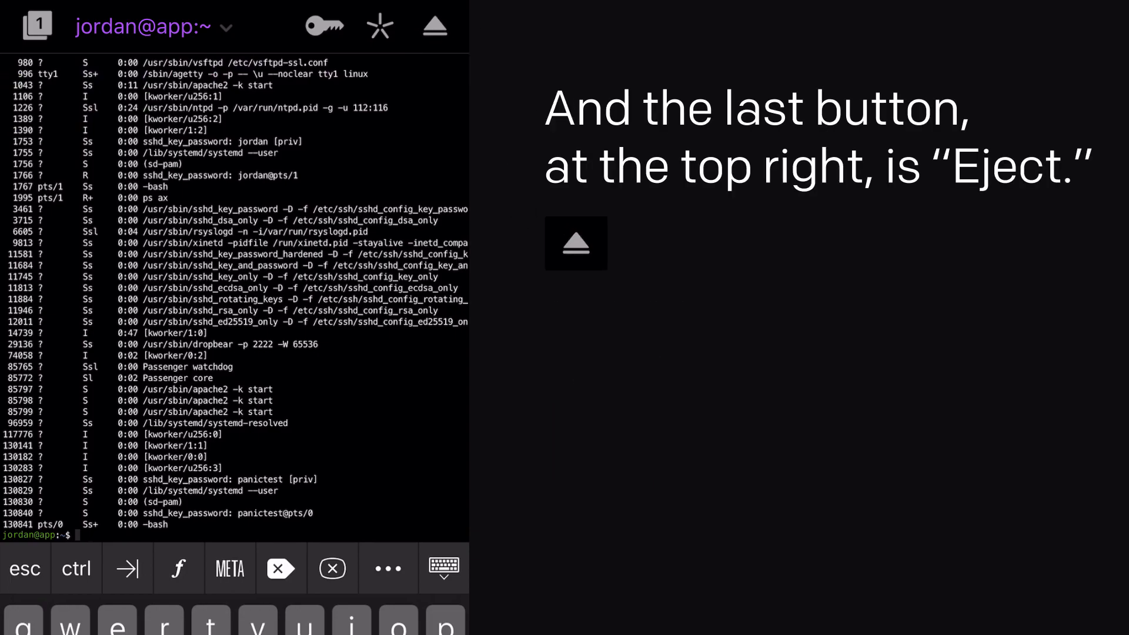
left_click(434, 26)
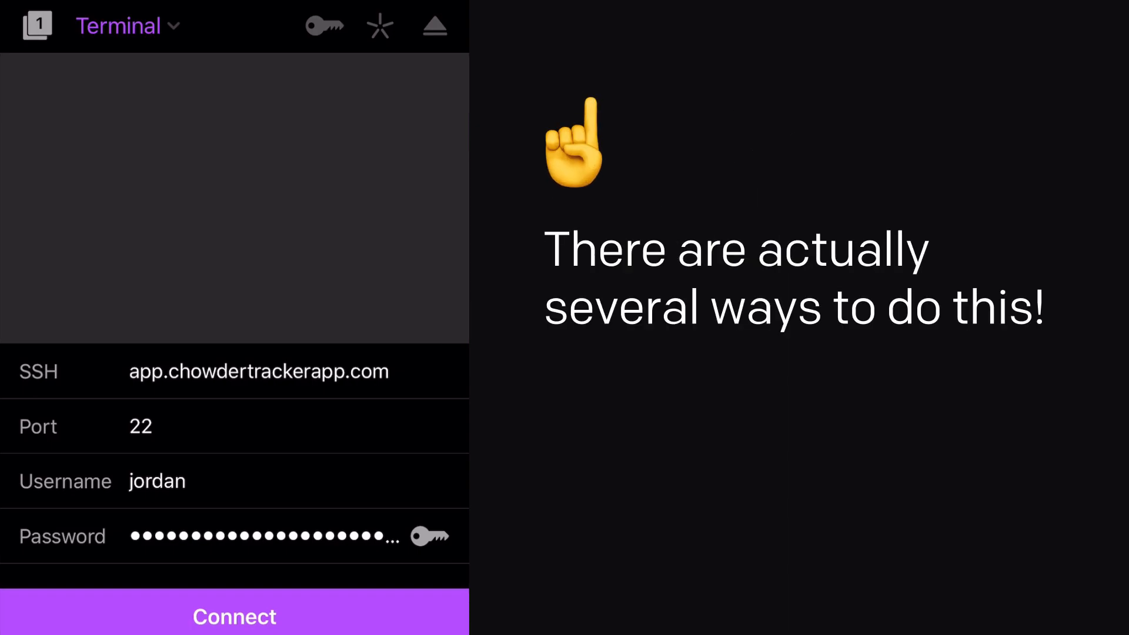
left_click(233, 616)
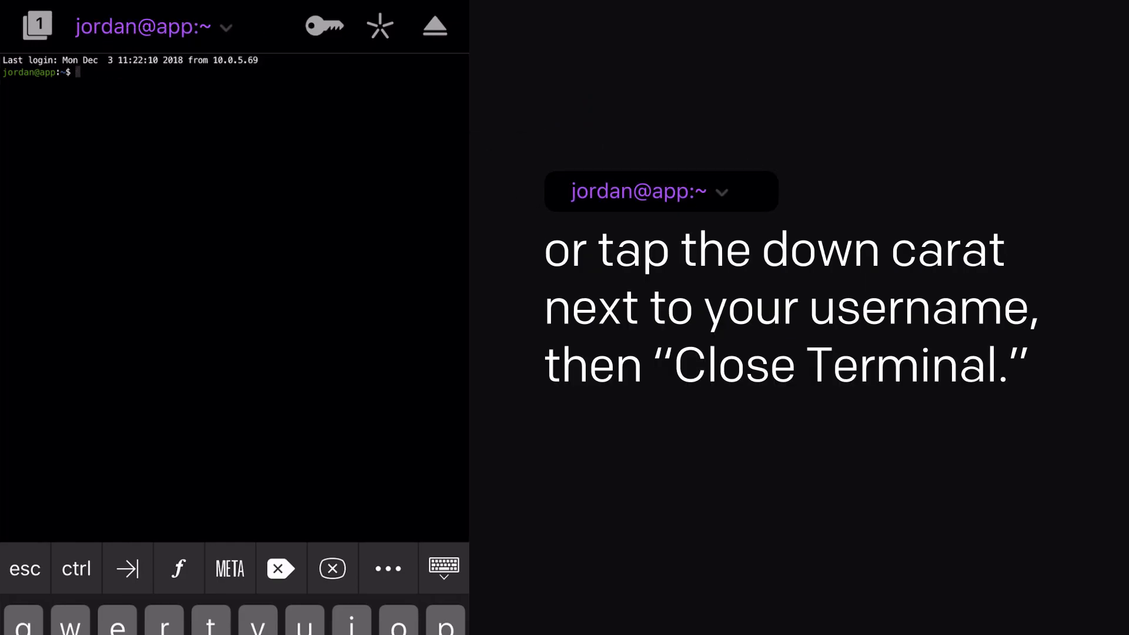
left_click(226, 27)
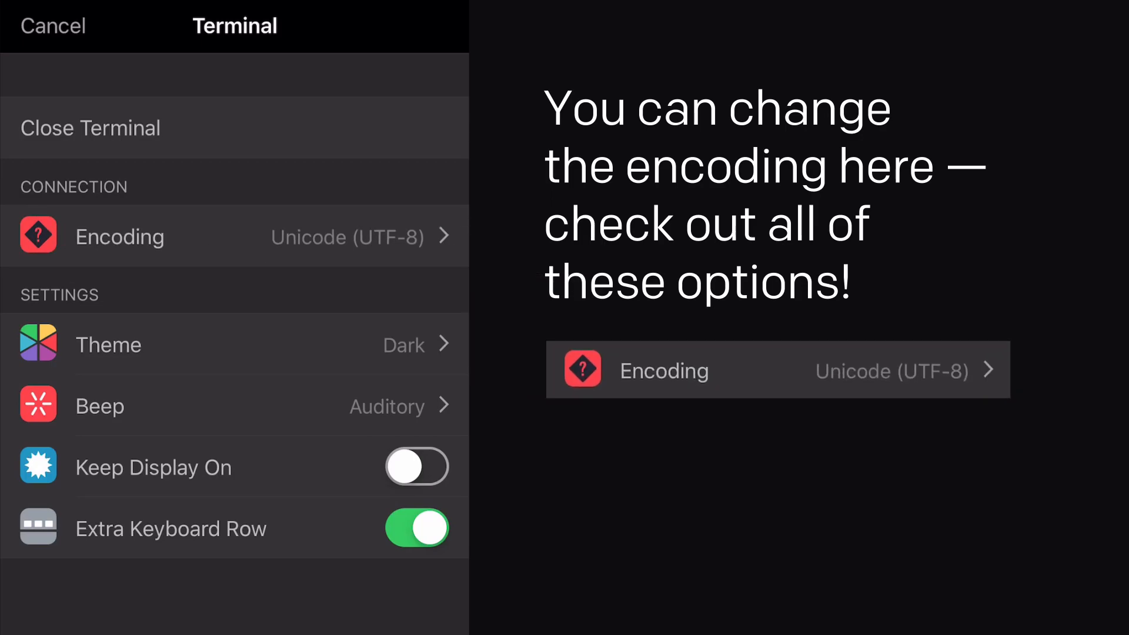
Keep UTF-8 encoding, set theme to Panic Palette, and set beep to None.
left_click(234, 237)
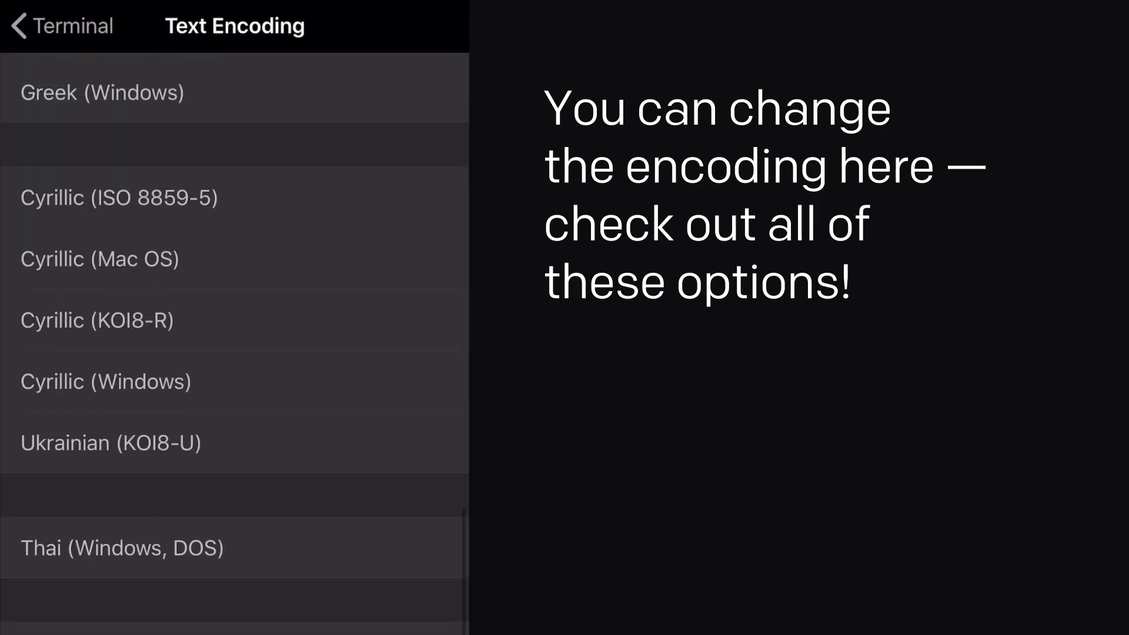
left_click(65, 26)
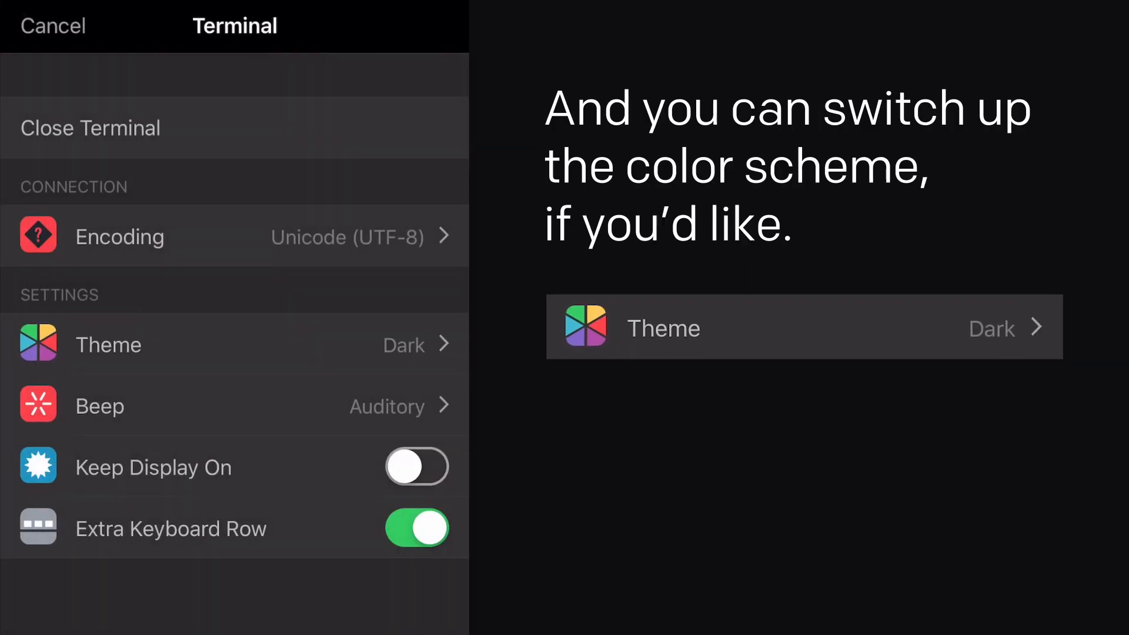
left_click(233, 344)
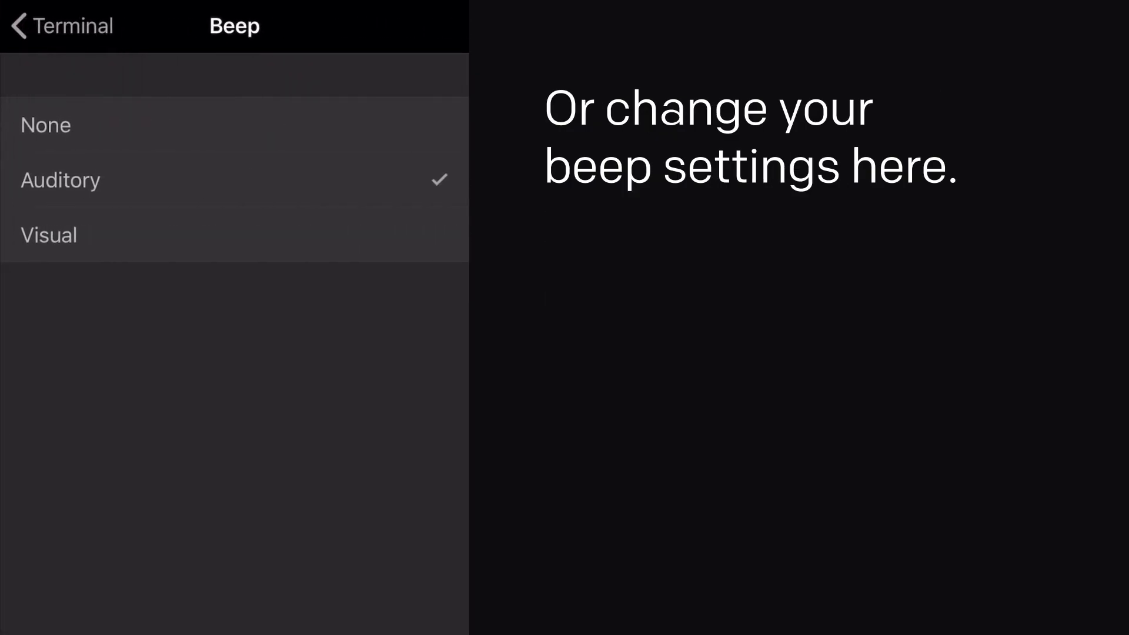
left_click(61, 26)
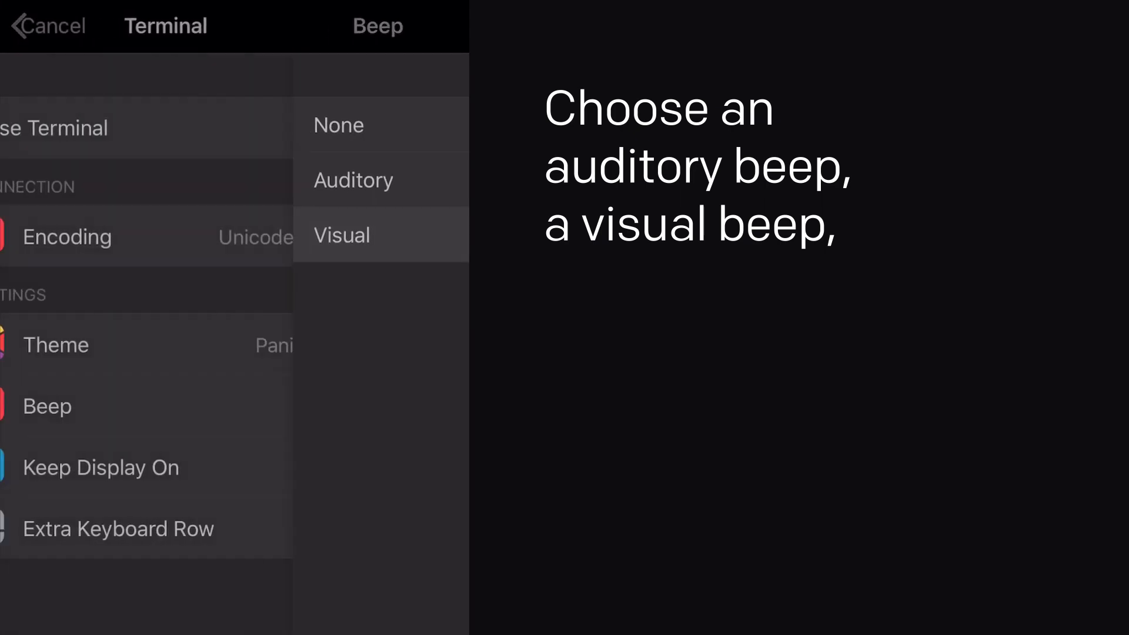
left_click(341, 235)
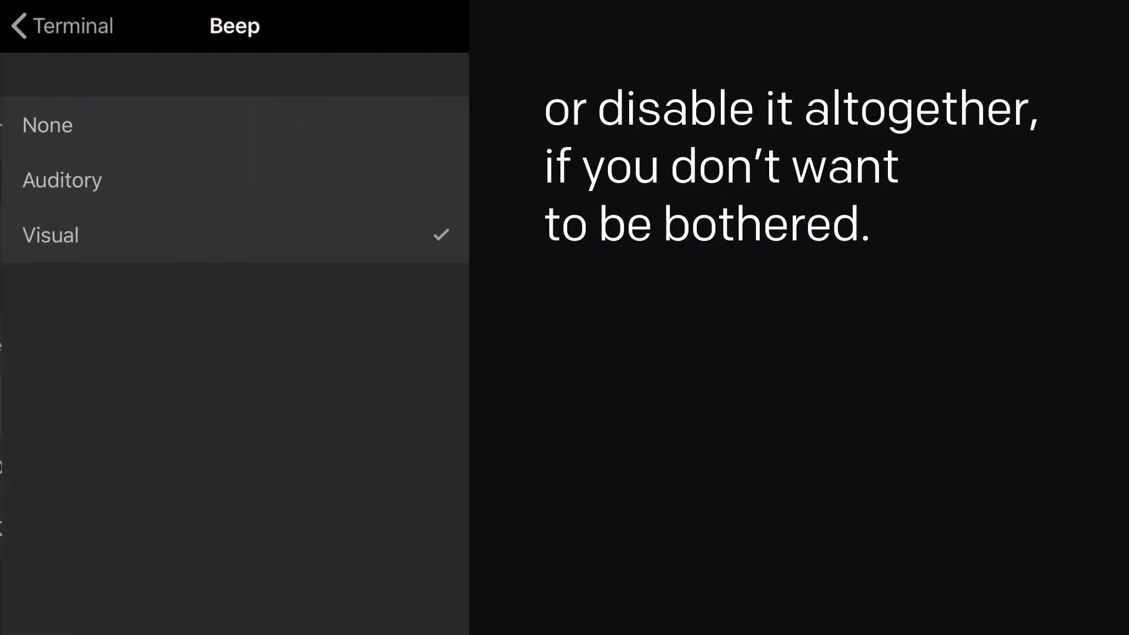
left_click(61, 27)
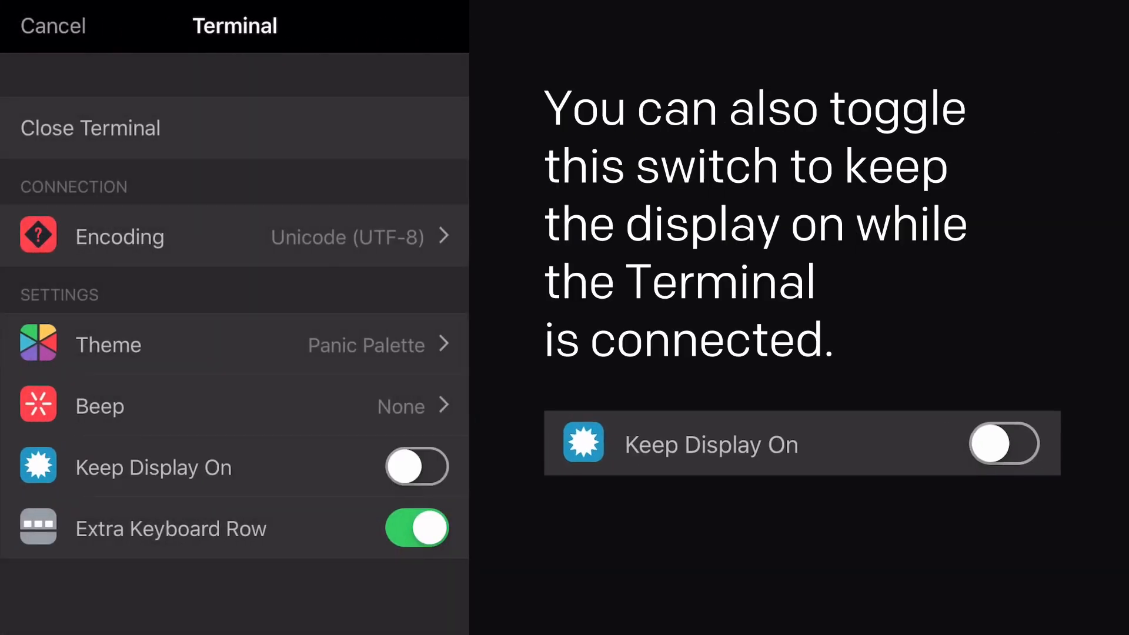